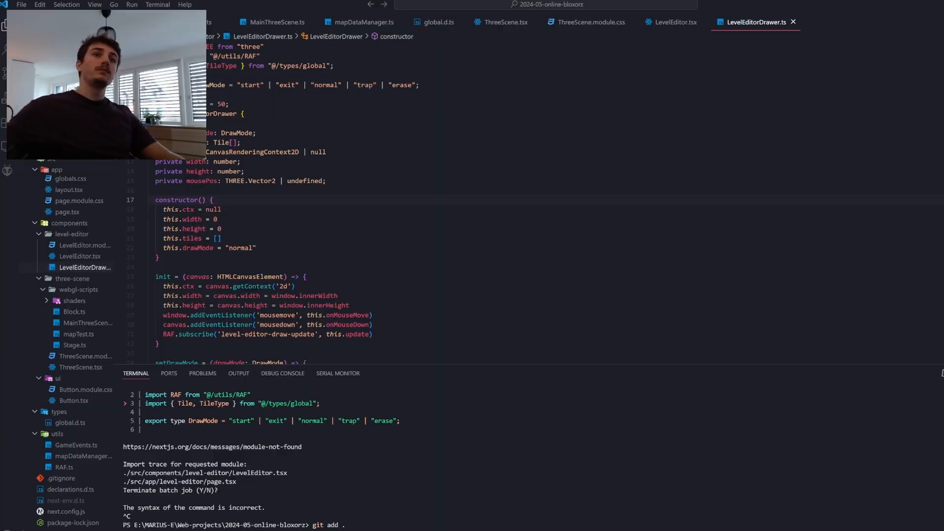
Review the TileType enum in global.d.ts, then bring up the mapTest.ts test map of map1's tiles.
click(435, 23)
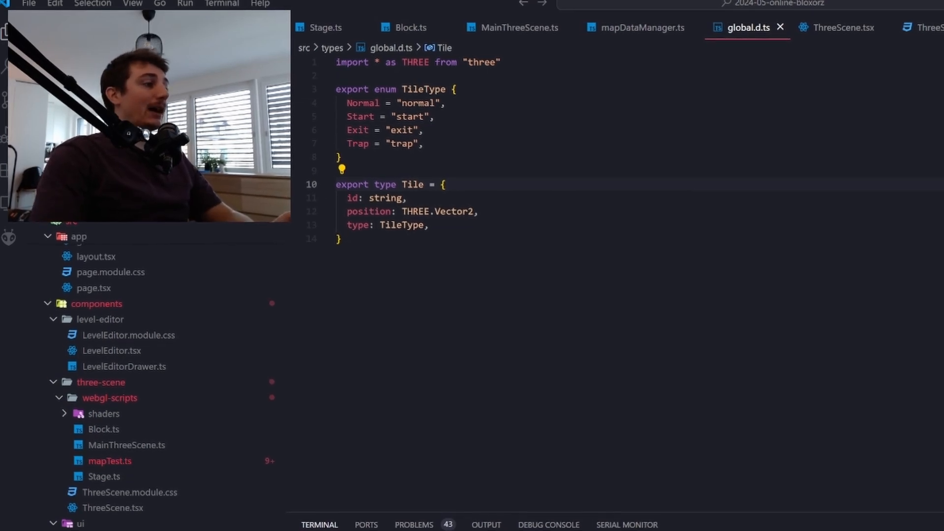
click(109, 460)
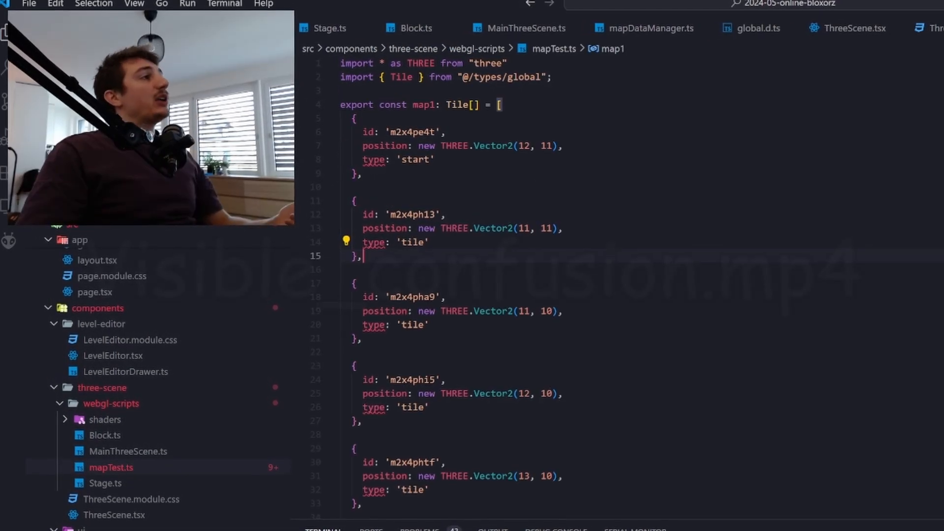
Return to LevelEditorDrawer.ts to review its DrawMode type and init method.
click(127, 372)
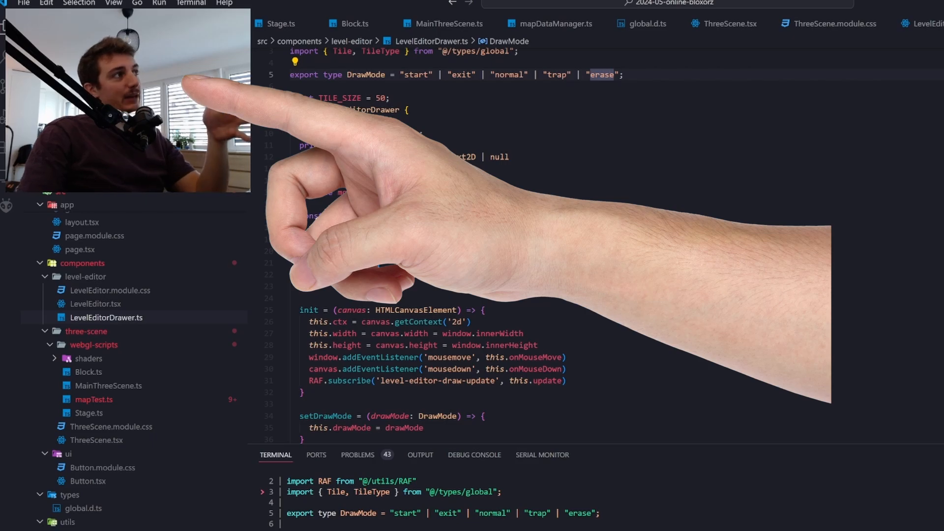
Begin an update method ('updateM') after onMouseMove in LevelEditorDrawer.
text(updateM)
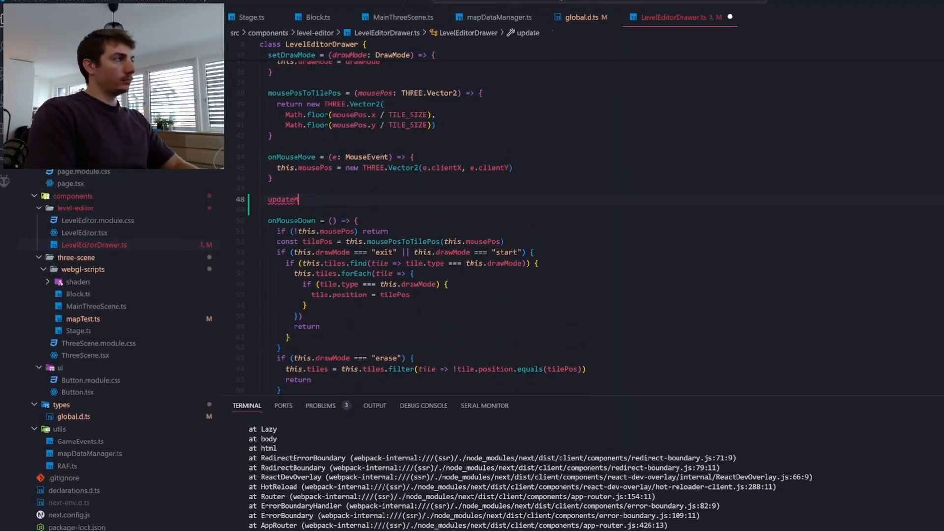